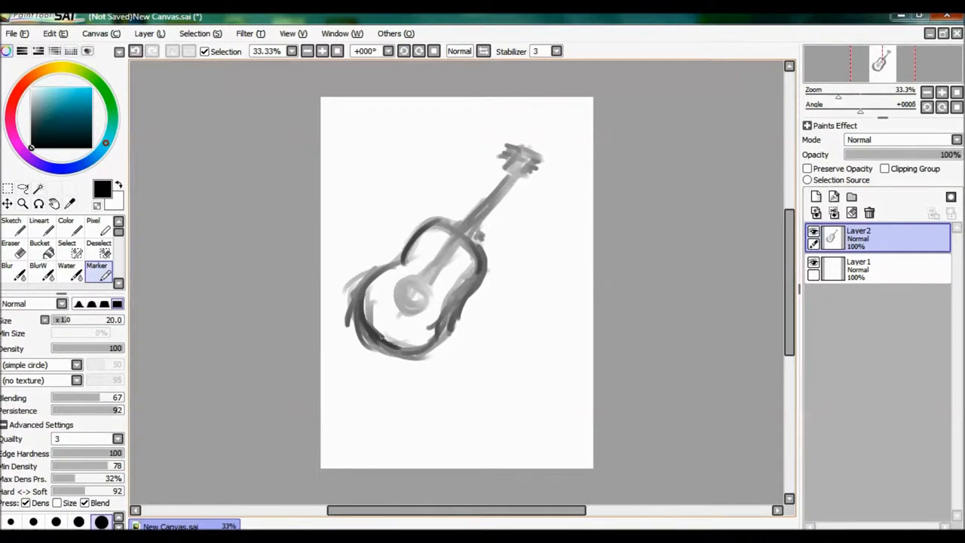
- Sketch a loose grey acoustic guitar with the Marker on a new layer, erasing stray edges
{"action": "left_click", "coordinate": [11, 242]}
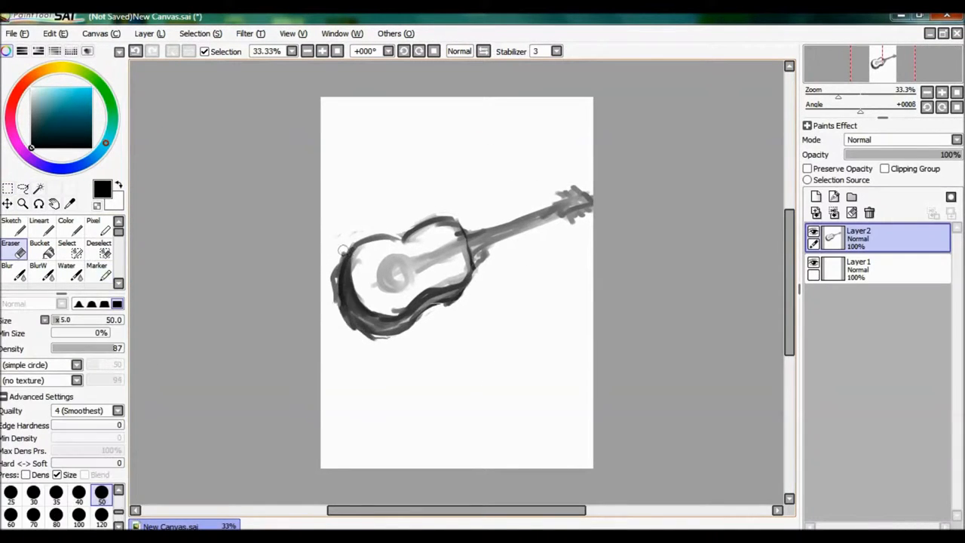
{"action": "left_click", "coordinate": [96, 265]}
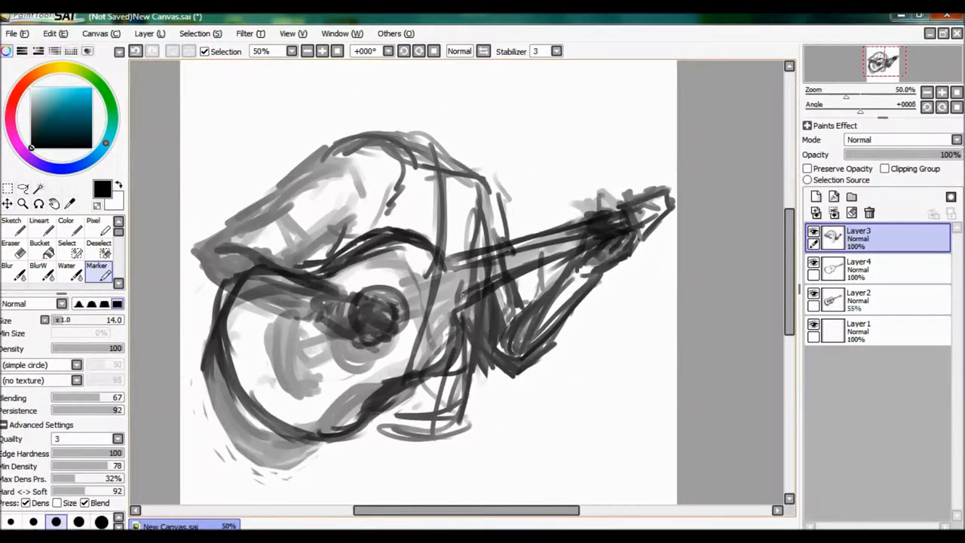
- Rough in the young man wrapped around the guitar over the faded first sketch
{"action": "left_click", "coordinate": [879, 269]}
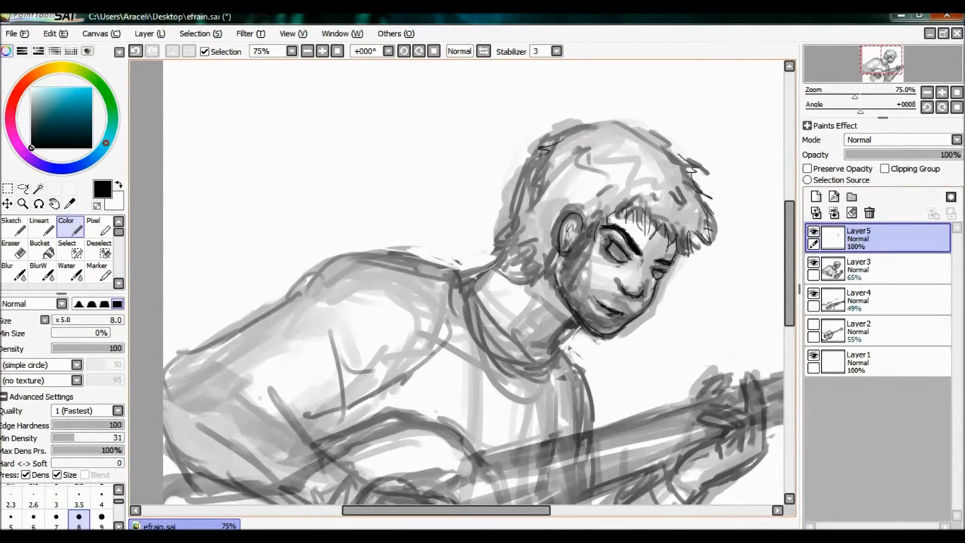
- Trace clean lines for the man's glasses, hair, shirt and hands over the faded sketch
{"action": "left_click", "coordinate": [10, 243]}
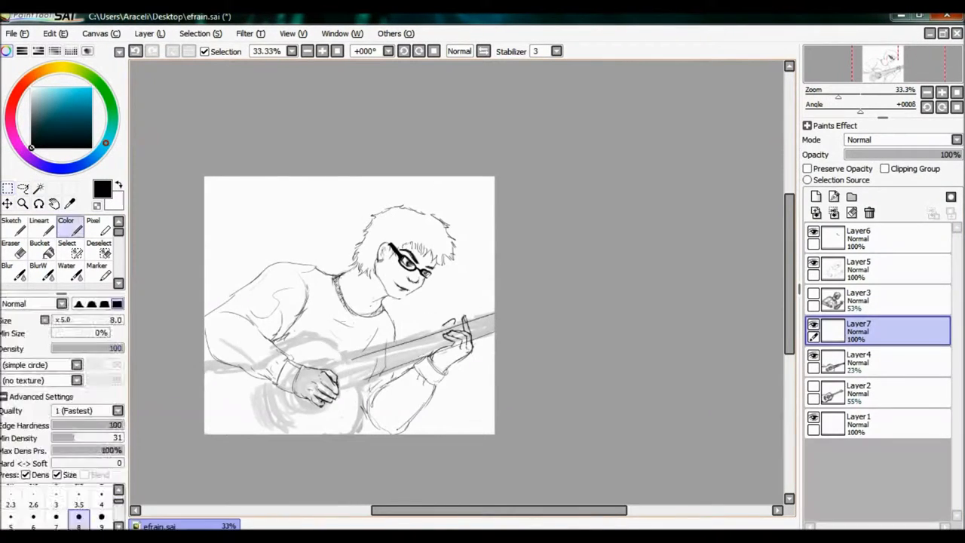
- Draw the soundhole and guitar body lines, hatch the beard stubble, and fill the hair dark brown
{"action": "left_click", "coordinate": [10, 249]}
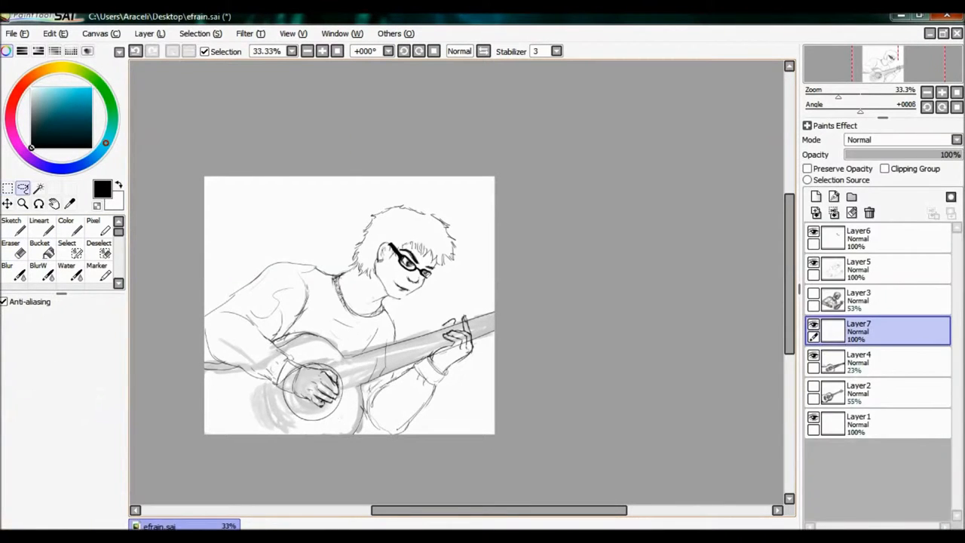
{"action": "left_click", "coordinate": [150, 33]}
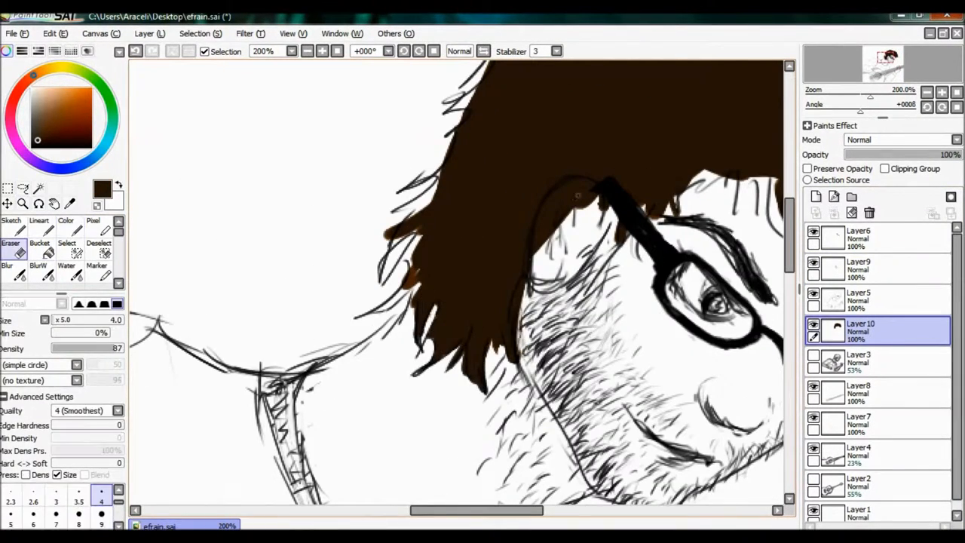
- Tidy the hair, fill the fretboard and soundhole dark brown, and draw the strings
{"action": "left_click", "coordinate": [66, 227]}
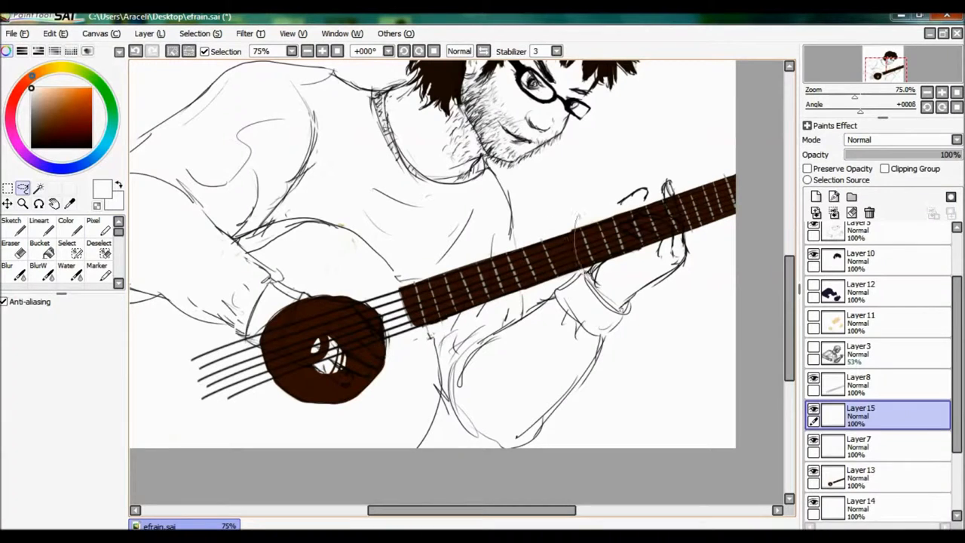
{"action": "left_click", "coordinate": [67, 220]}
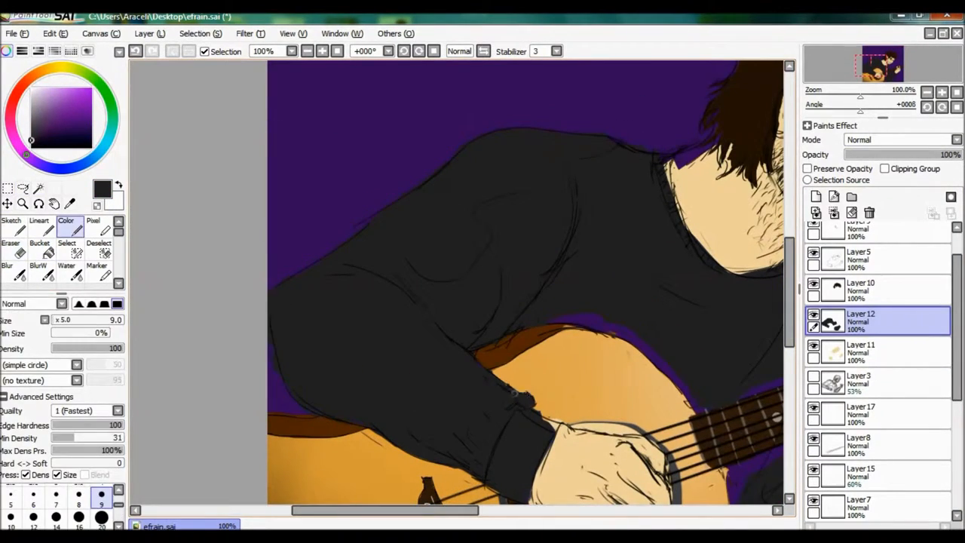
- Fill the shirt black, skin and guitar body in warm tones, and the background purple
{"action": "scroll", "scroll_direction": "down", "scroll_amount": 3}
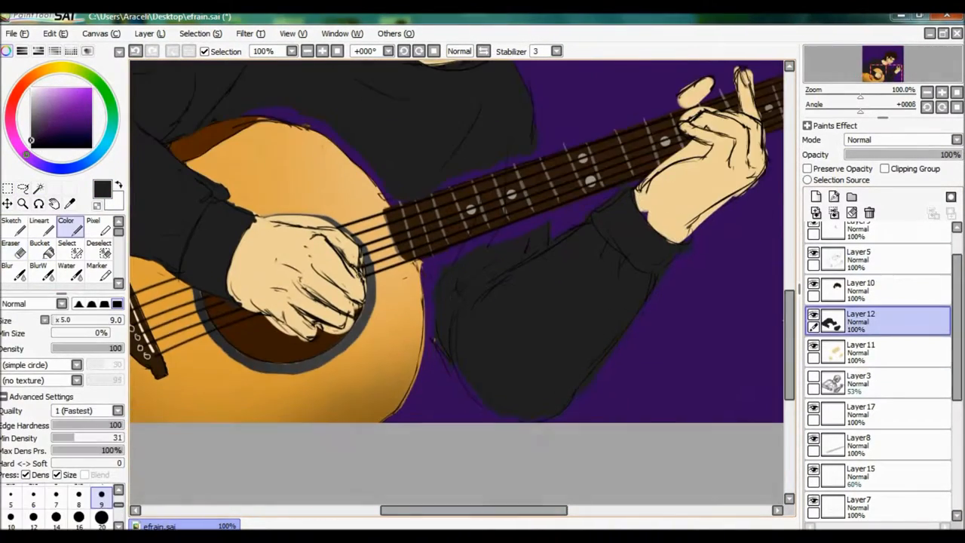